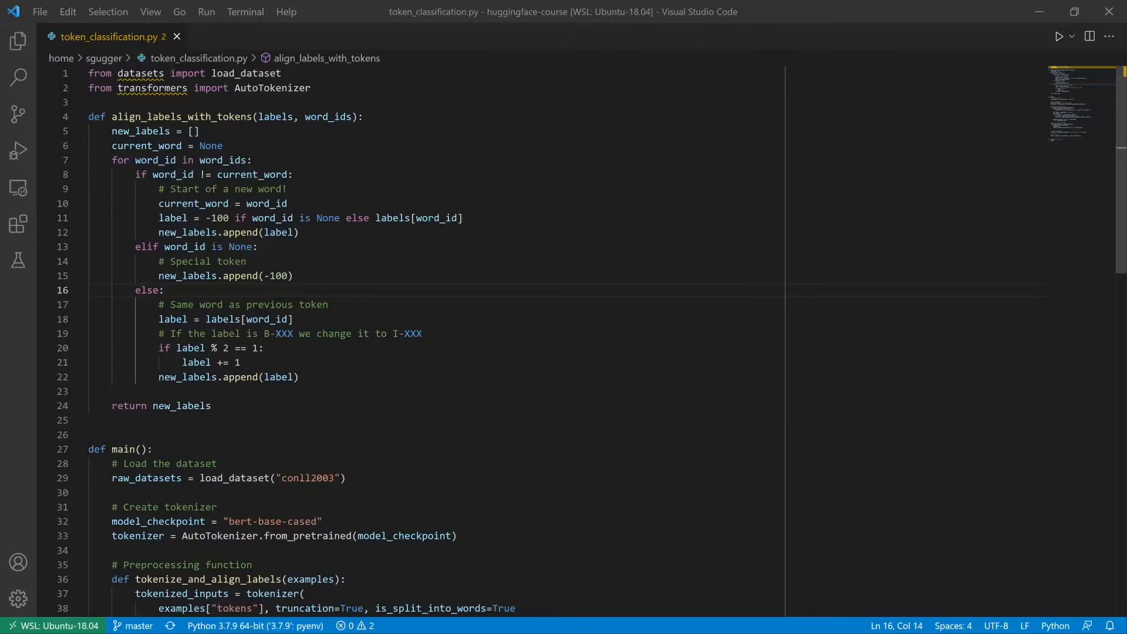
# Step: Run python token_classification.py, ending in the 'Unable to create tensor' ValueError traceback
pyautogui.scroll(-3)
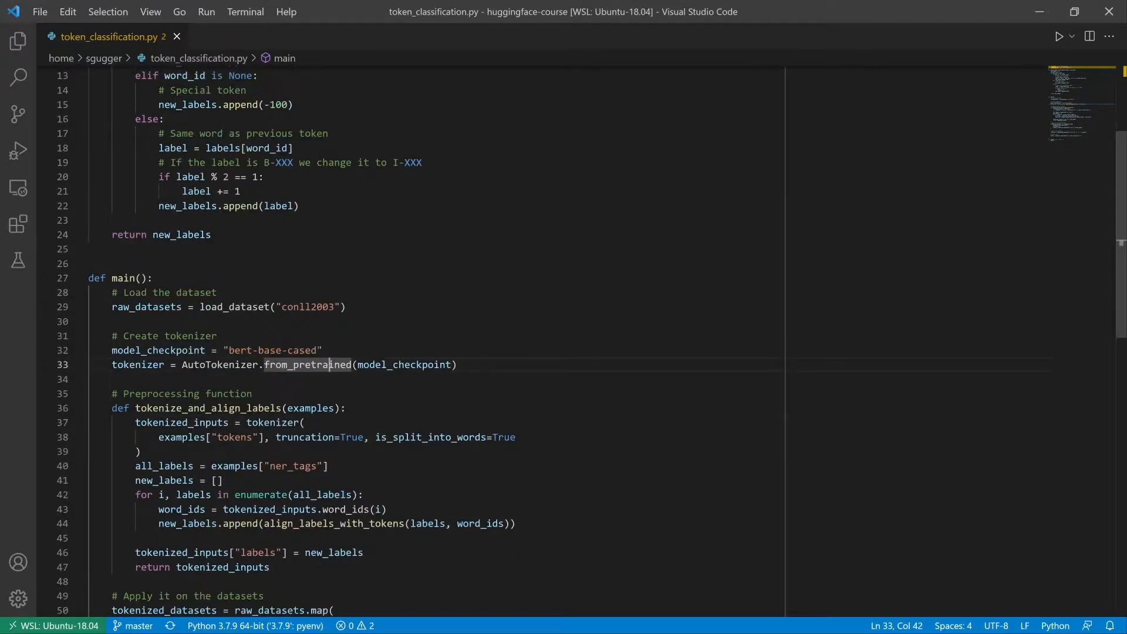
pyautogui.scroll(-3)
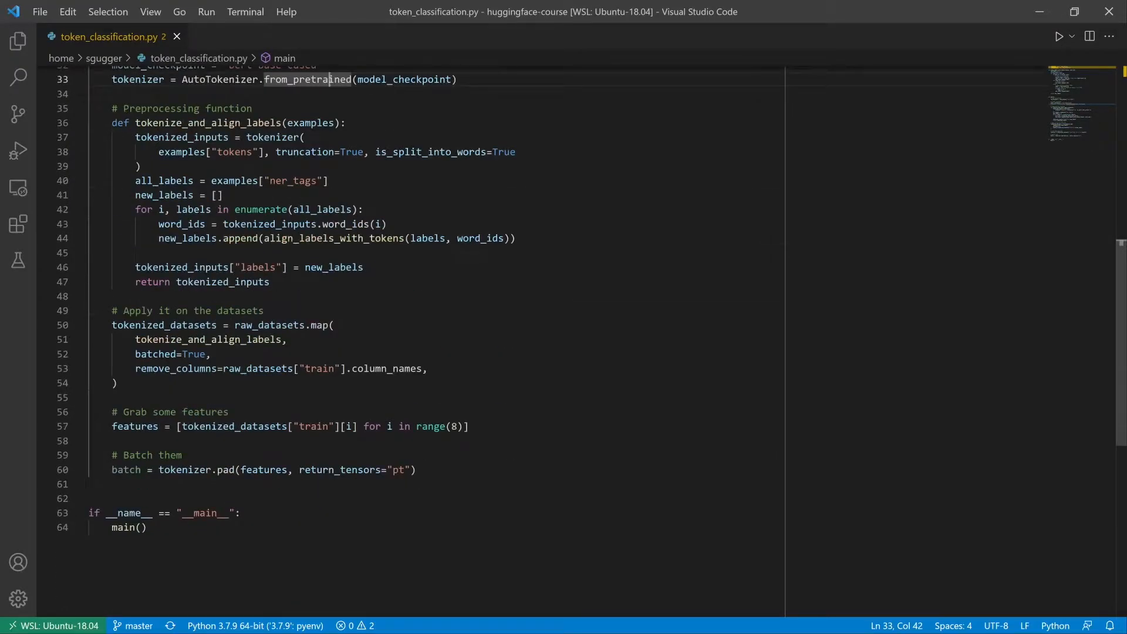
pyautogui.click(329, 426)
pyautogui.write('p')
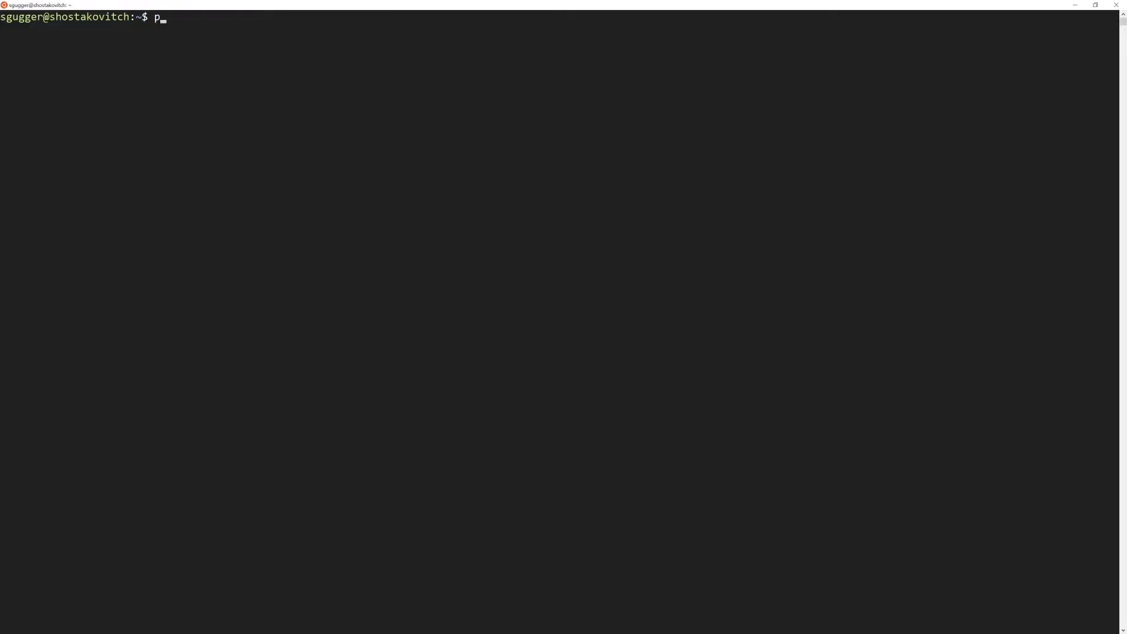
pyautogui.write('ython token_classification.py')
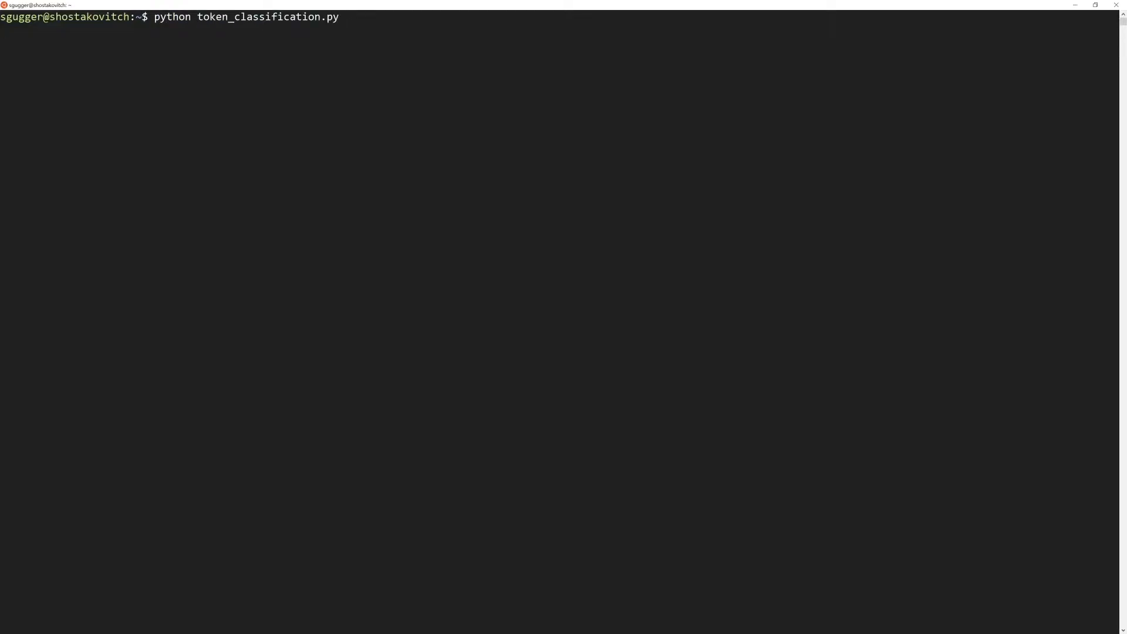
pyautogui.press('Return')
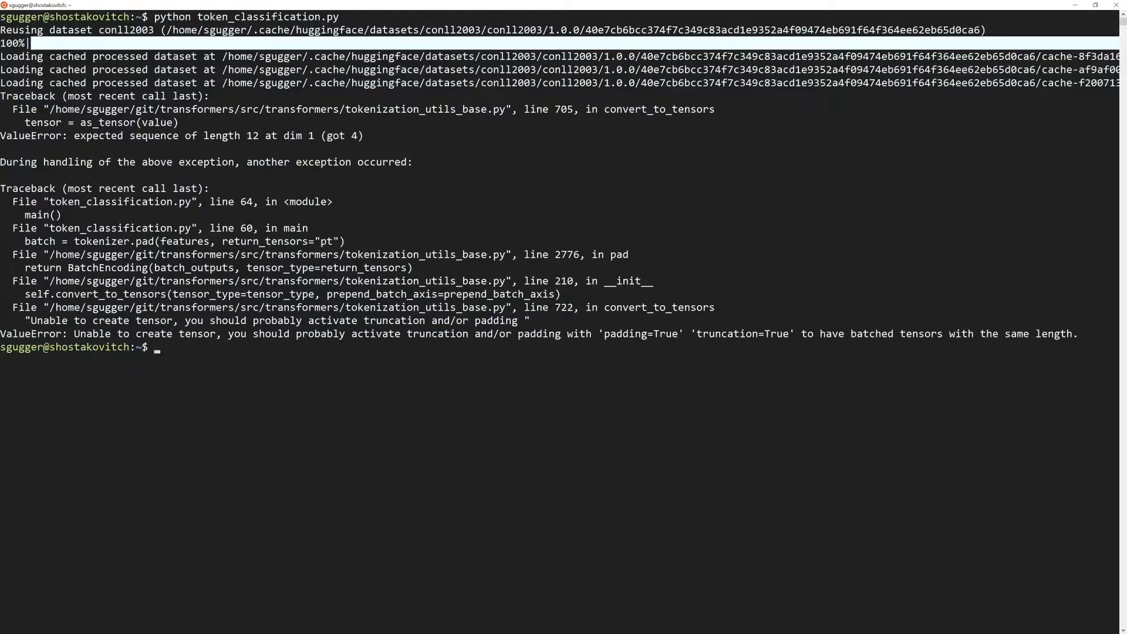
# Step: Run python -m pdb token_classification.py, step to the ValueError post-mortem and move up to the pad() frame
pyautogui.write('python -m pdb')
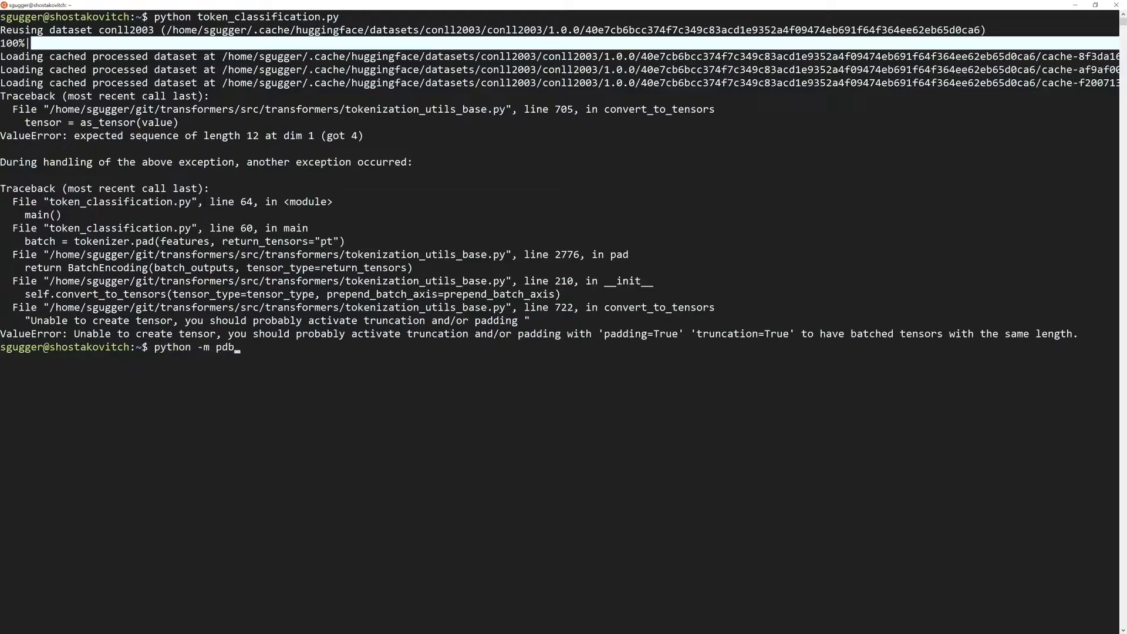
pyautogui.write('token_classification.py')
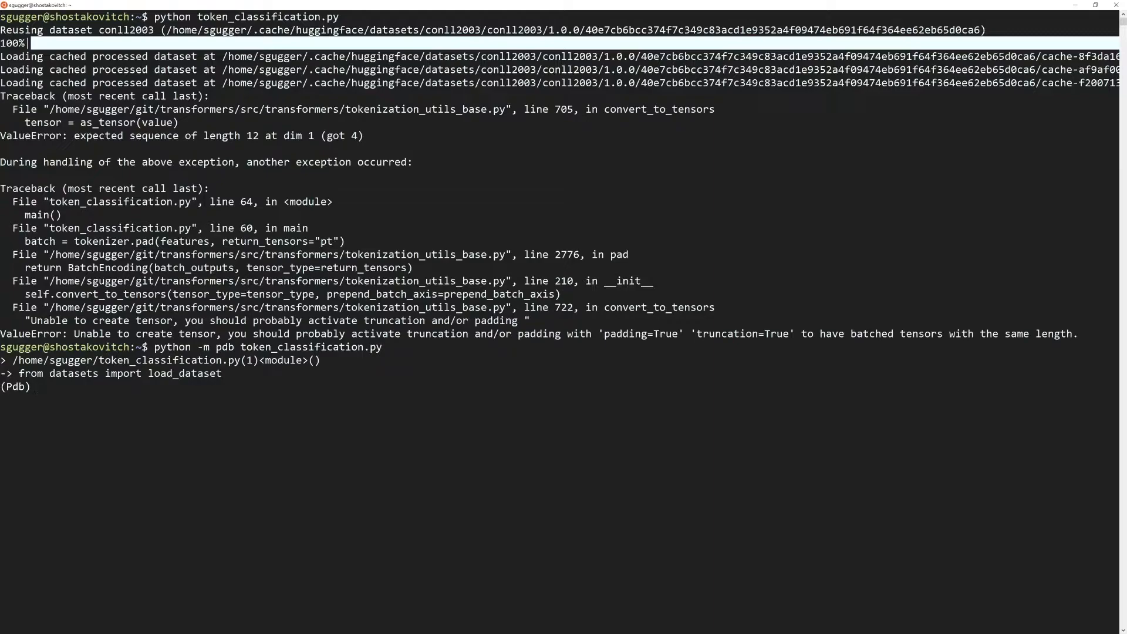
pyautogui.write('n')
pyautogui.write('c')
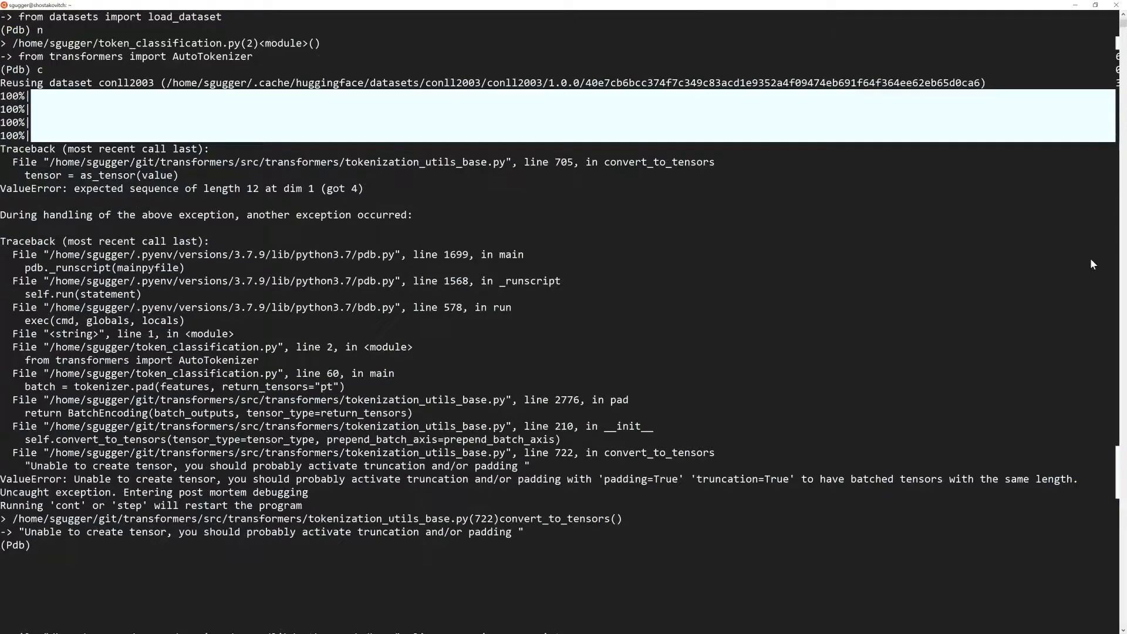
pyautogui.write('u')
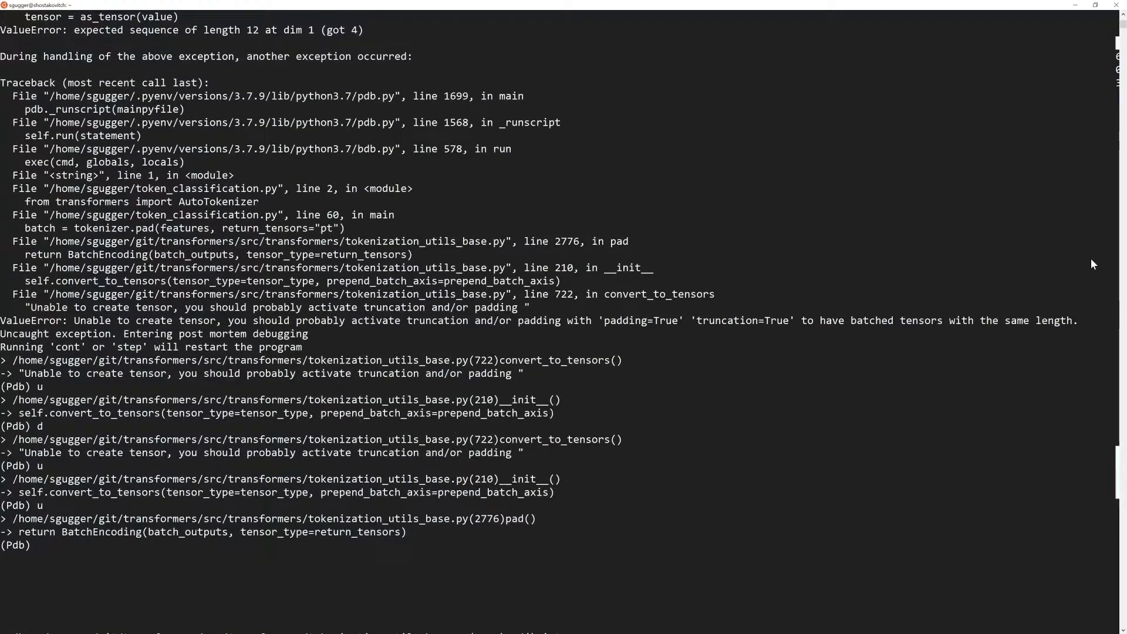
# Step: Print return_tensors, batch_outputs and batch_outputs["input_ids"] at the (Pdb) prompt
pyautogui.write('p')
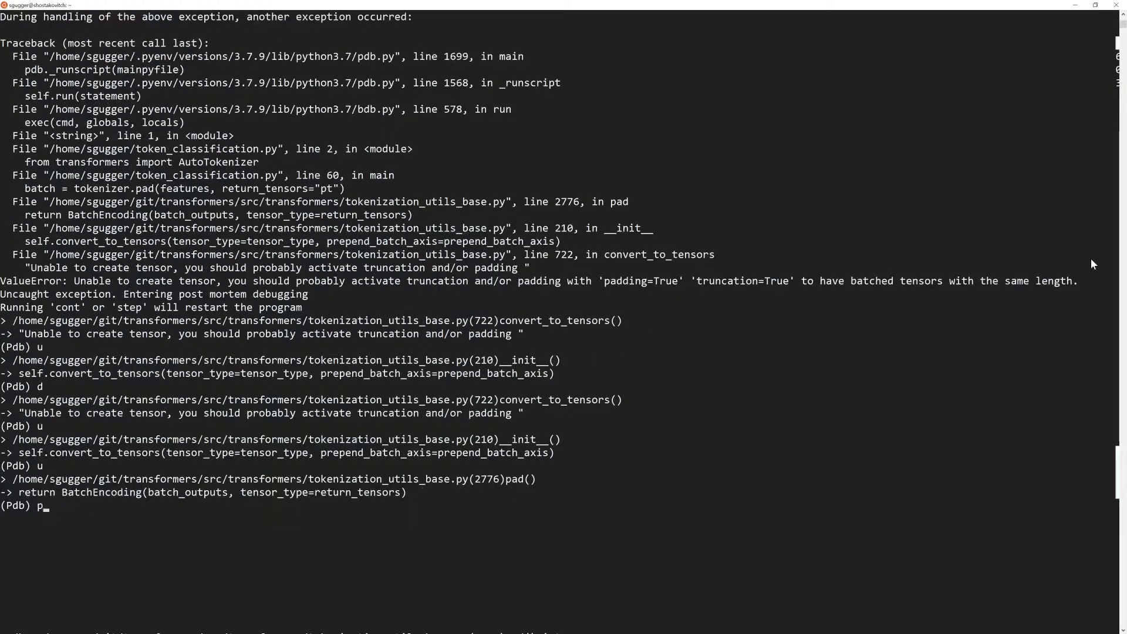
pyautogui.write('return_tensors')
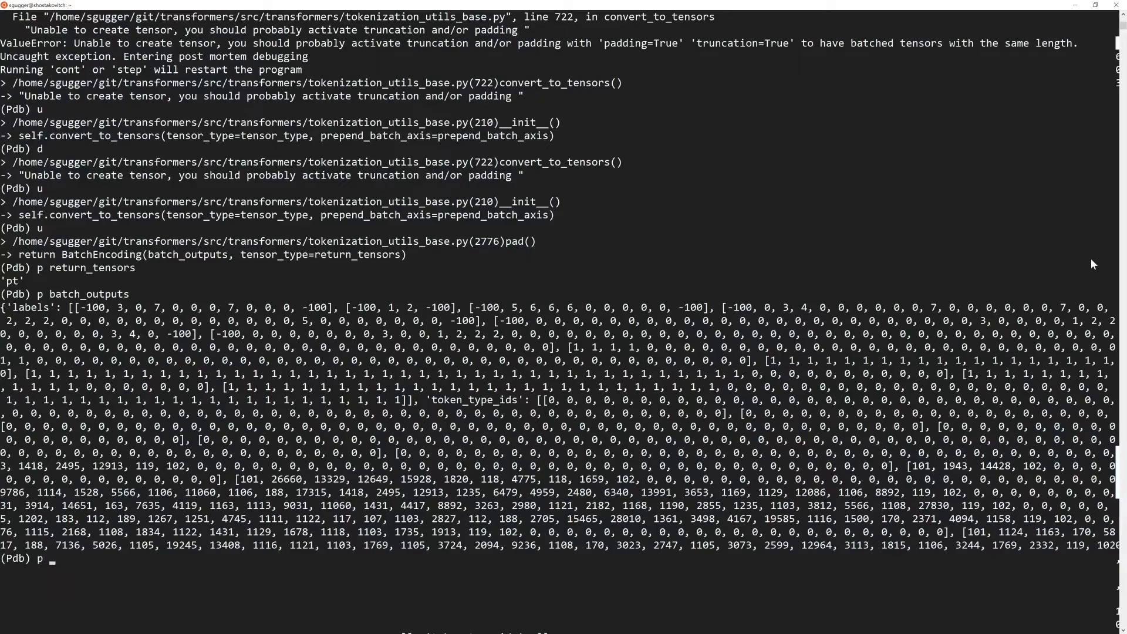
pyautogui.write('batch_outputs["i')
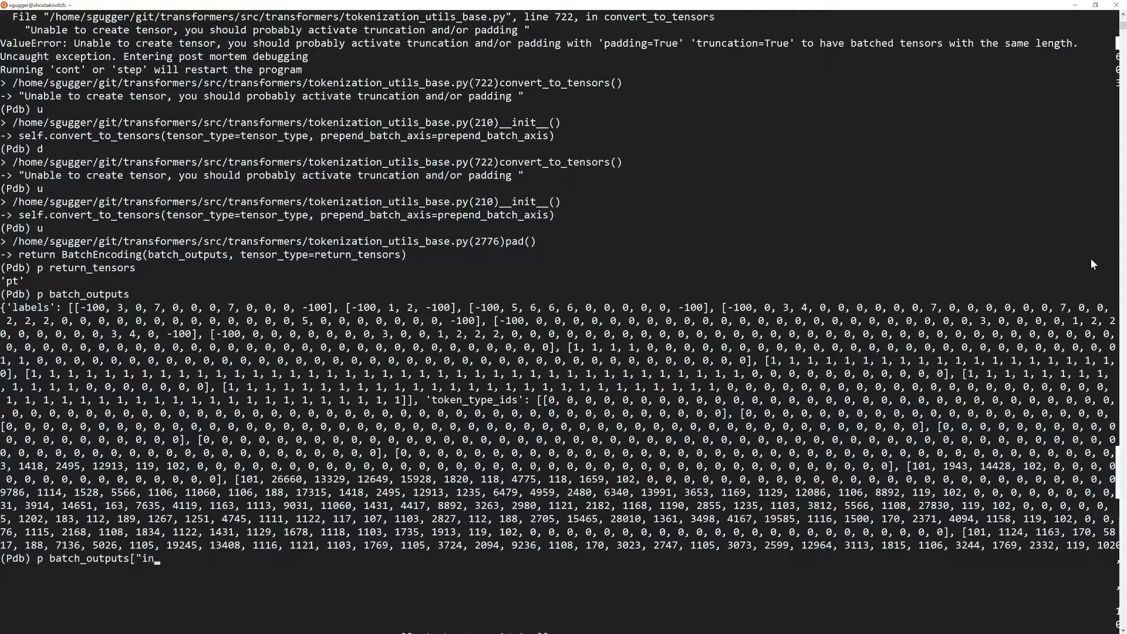
pyautogui.write('nput_ids"]')
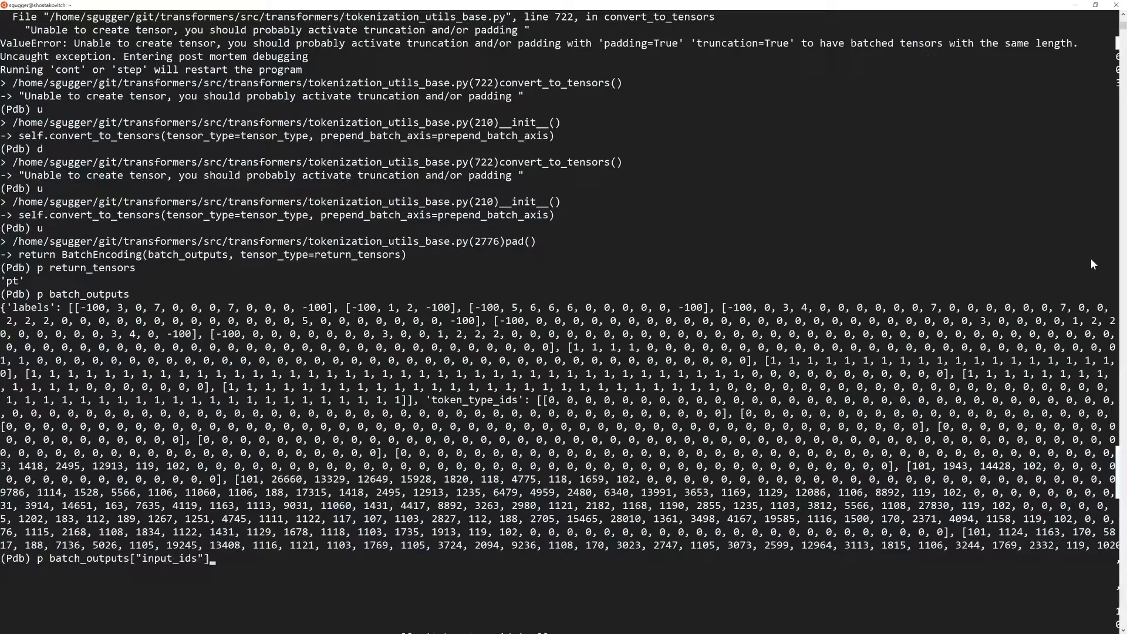
pyautogui.press('Return')
pyautogui.write('p batc')
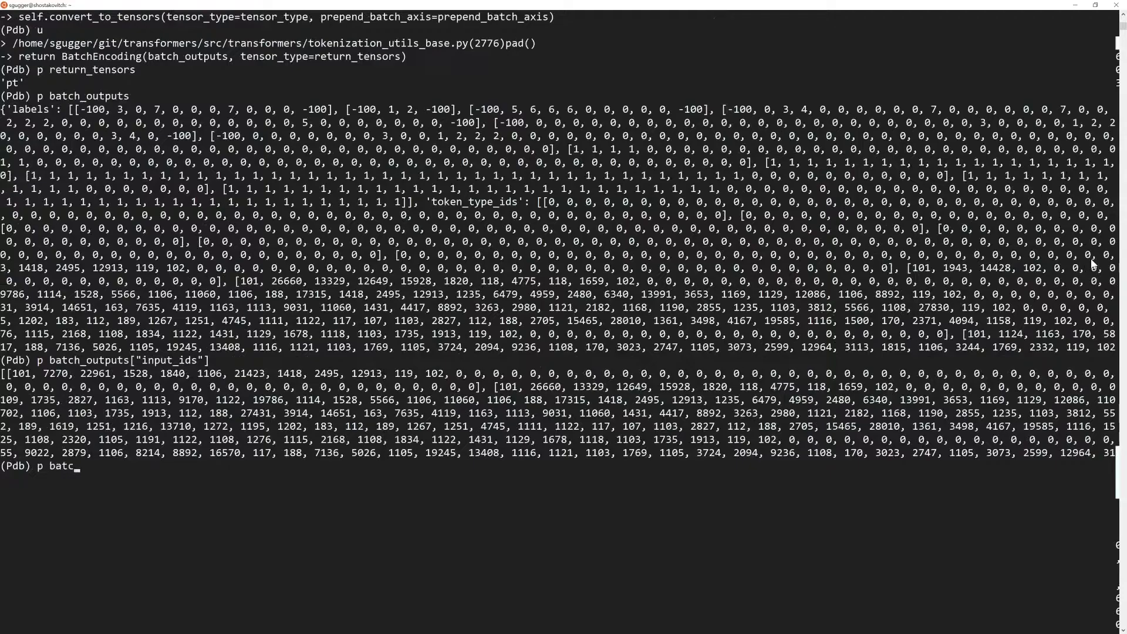
# Step: Print batch_outputs["labels"] and their lengths (12, 4, 11, 34, 39, 43, 27, 50), then quit pdb
pyautogui.write('h["labels"}')
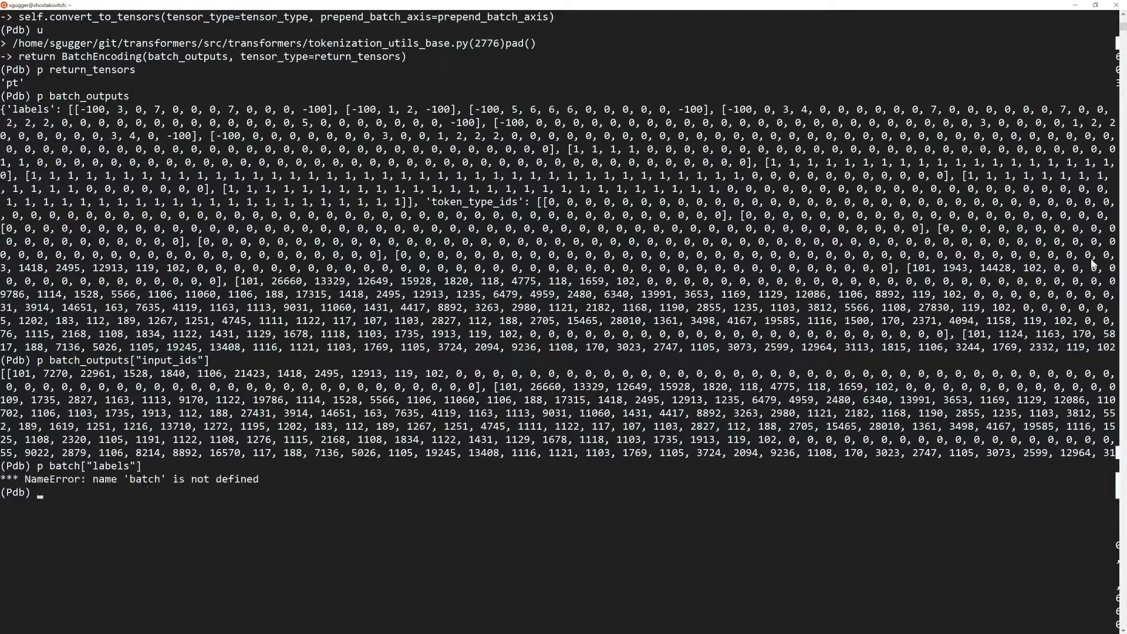
pyautogui.write('p batch_o')
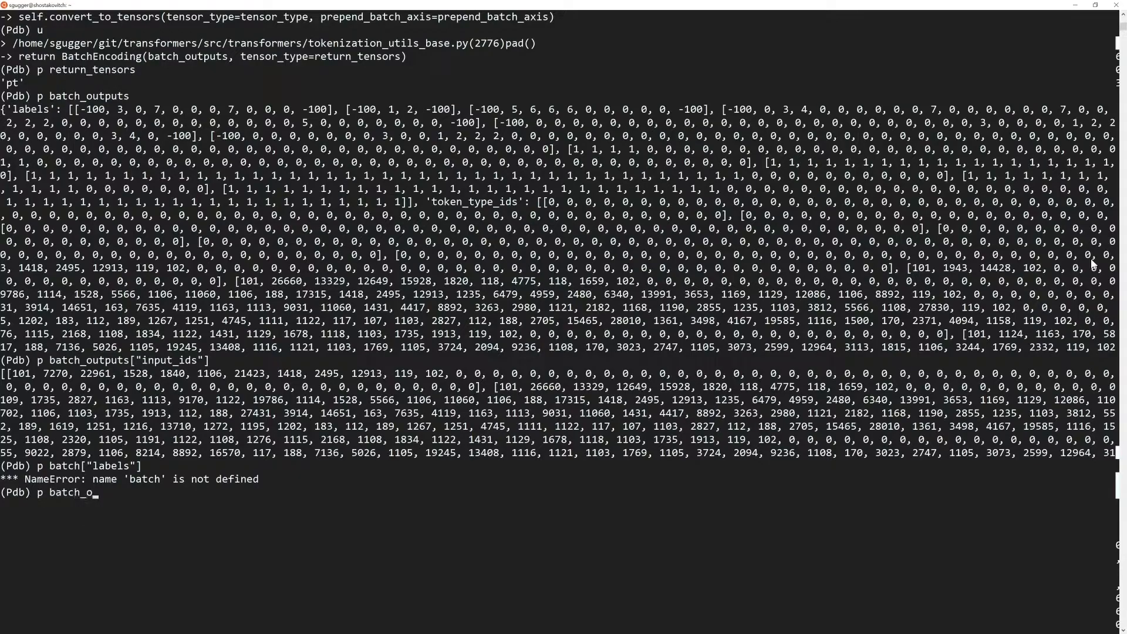
pyautogui.write('utputs["labels')
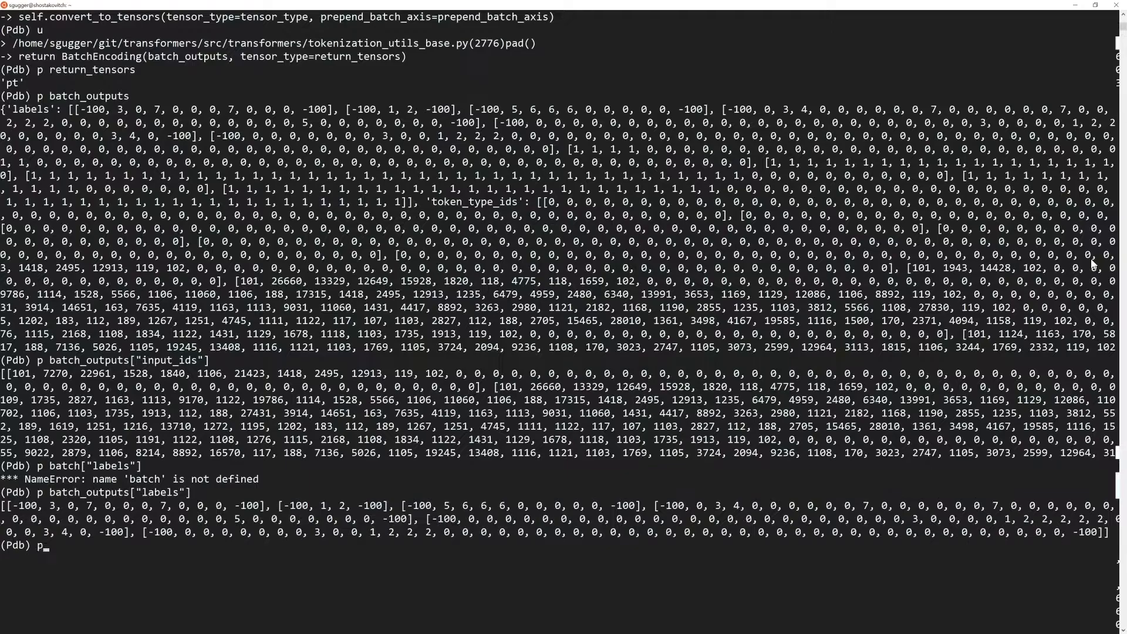
pyautogui.write('[len')
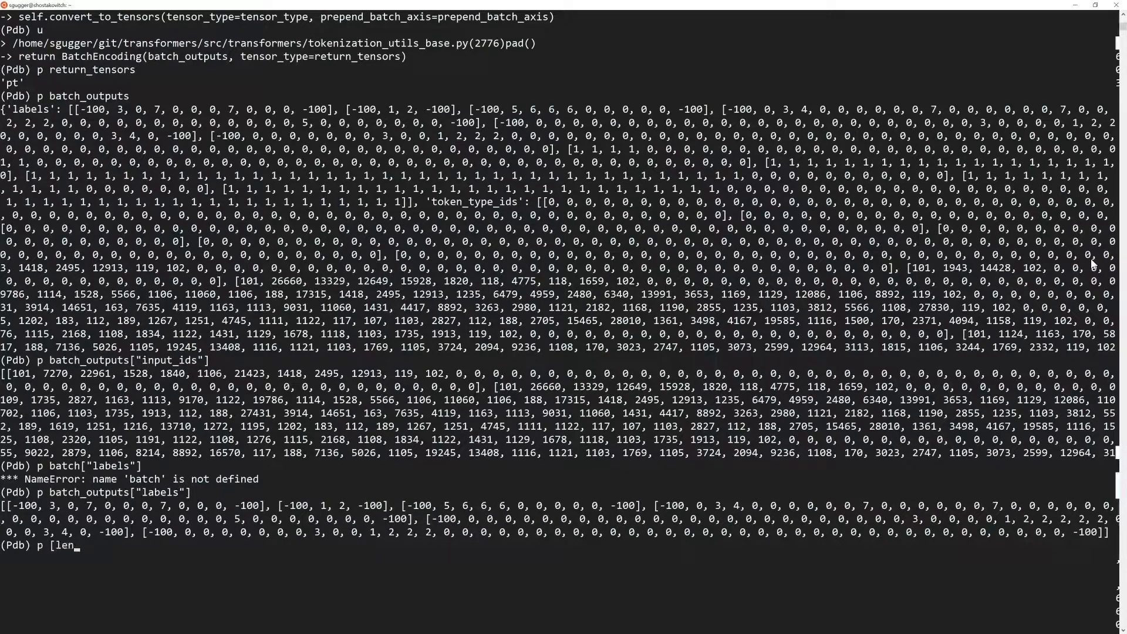
pyautogui.write('lbl) for lbl in batch_outputs[')
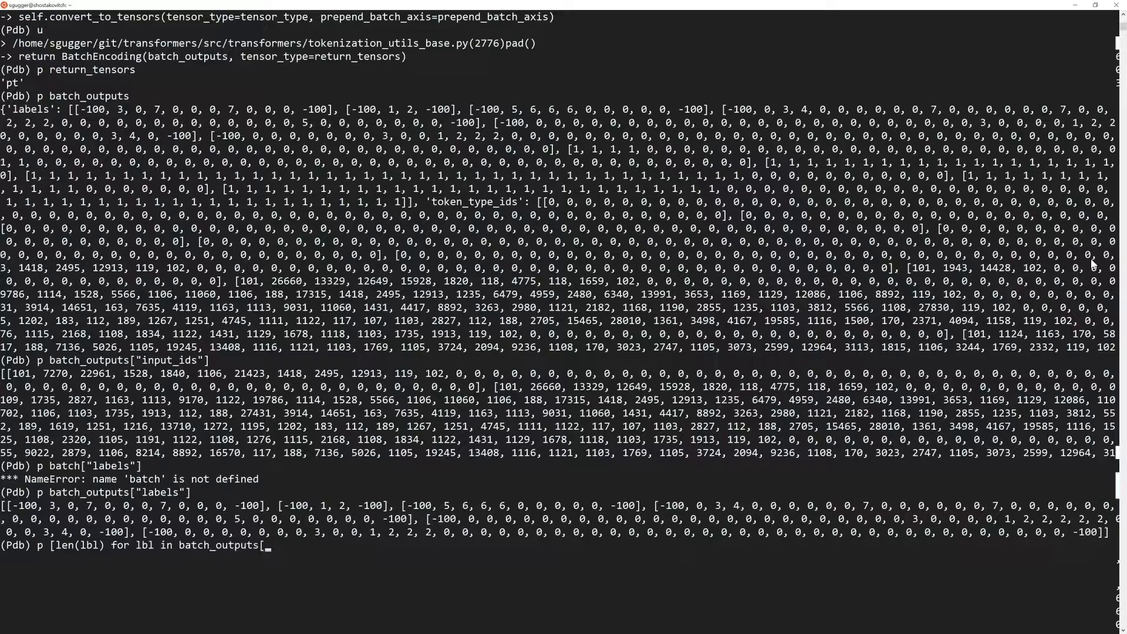
pyautogui.write('"labels"]')
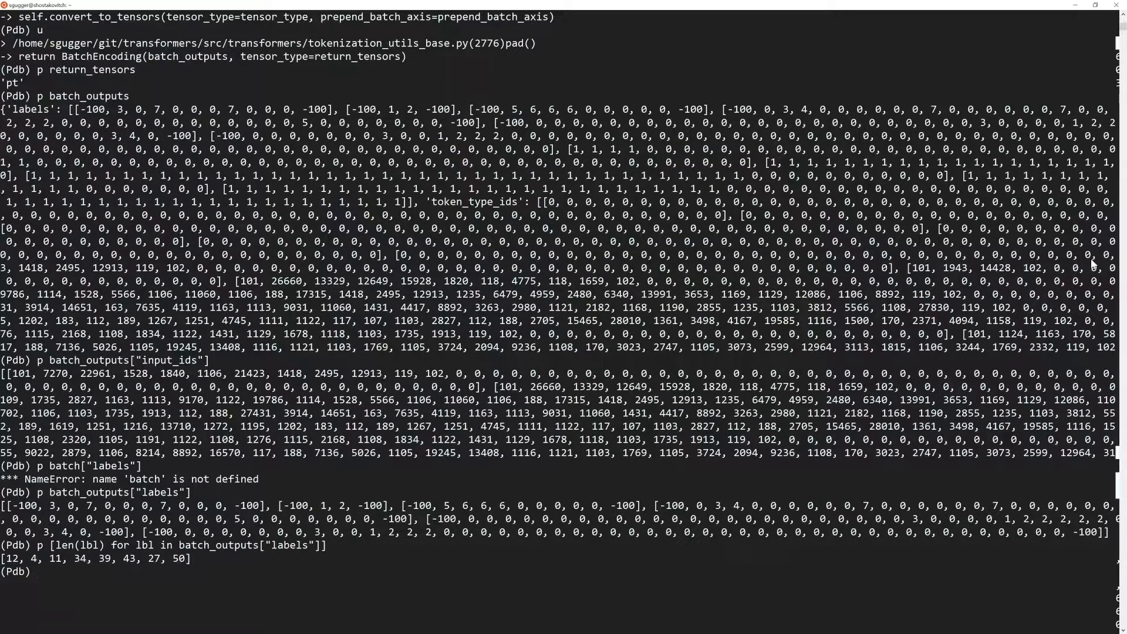
pyautogui.write('q')
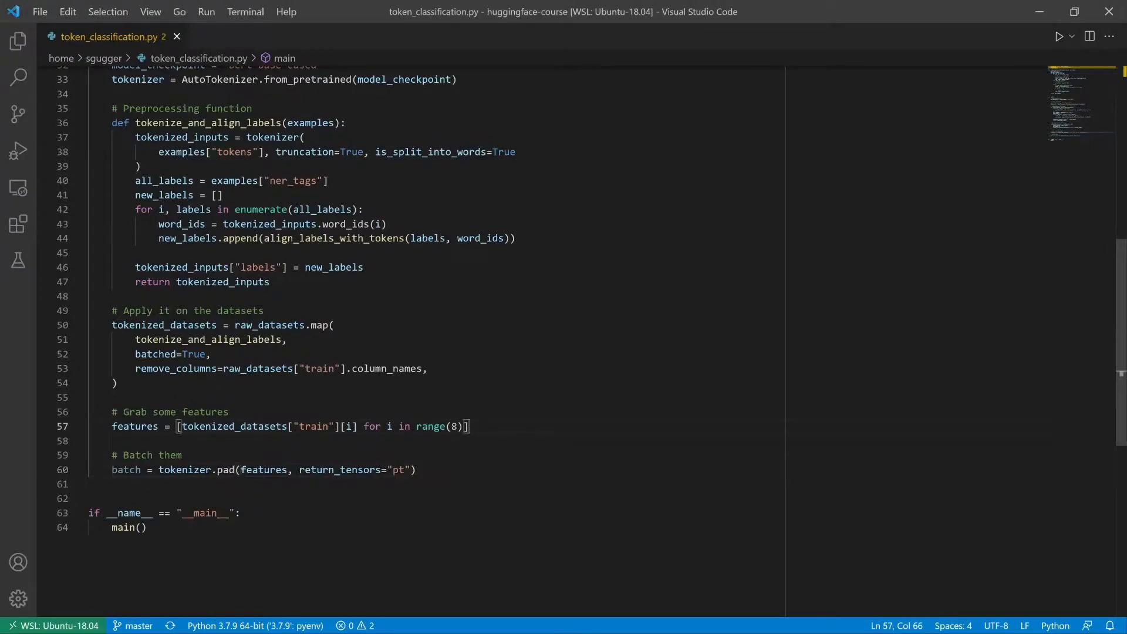
# Step: Add pdb.set_trace() above the tokenizer.pad batching line and import pdb at the top of the script
pyautogui.write('pdb')
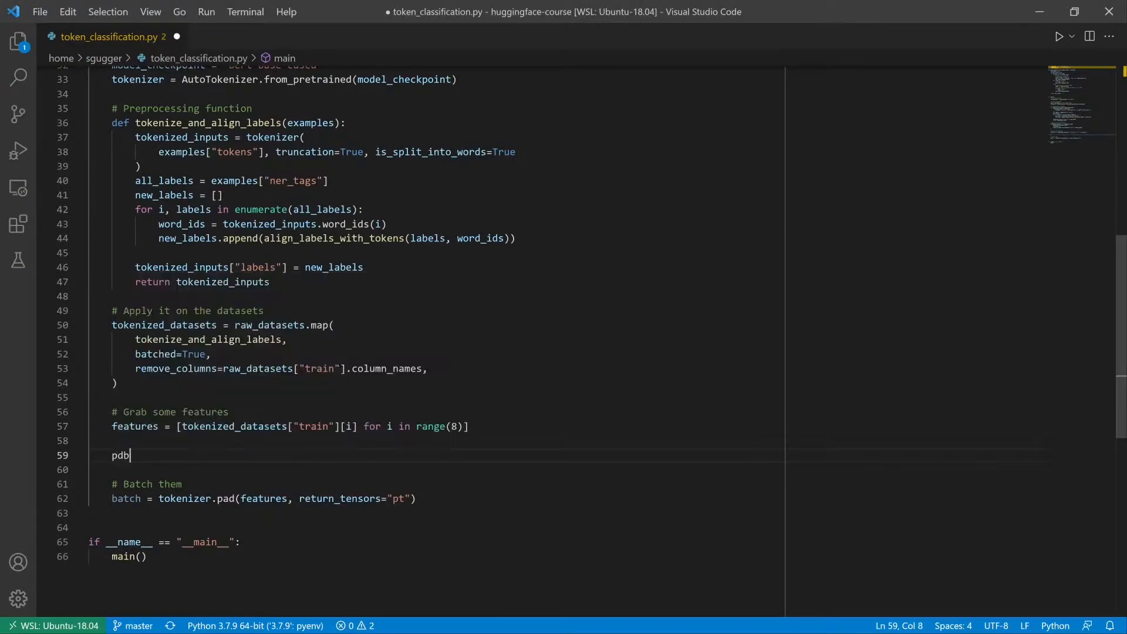
pyautogui.write('.s')
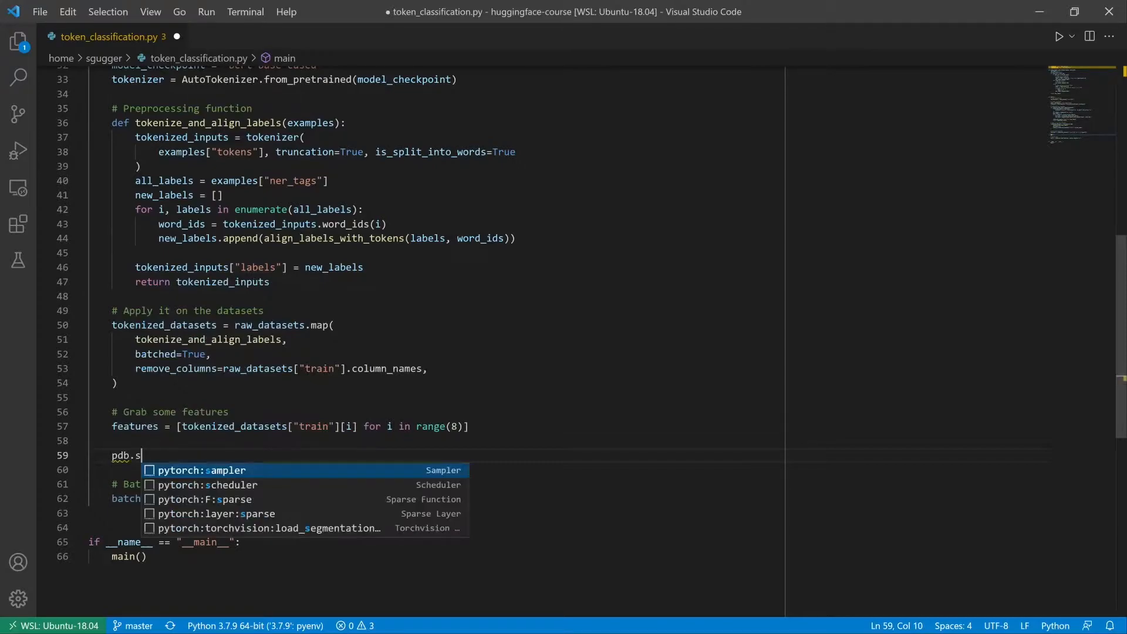
pyautogui.write('et_tra')
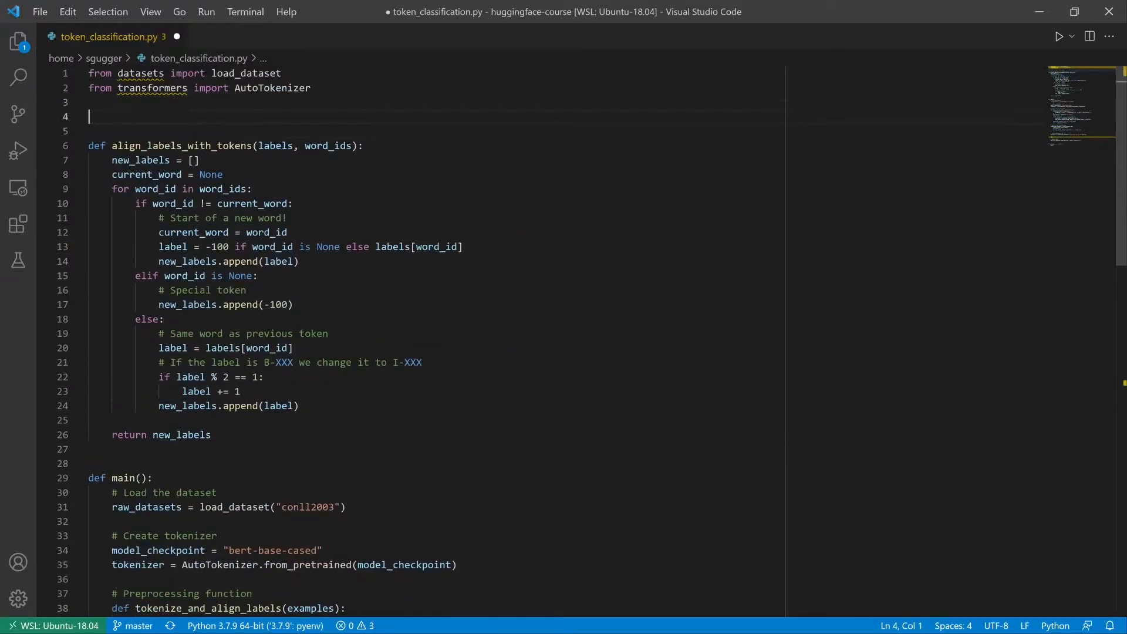
pyautogui.write('import pdb')
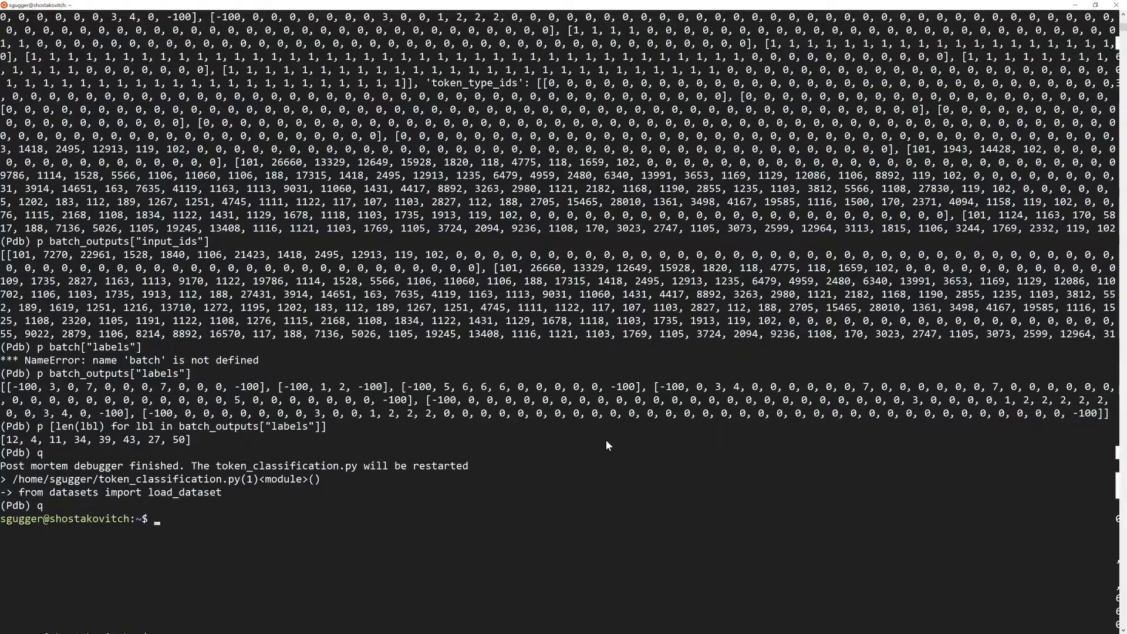
# Step: Rerun python token_classification.py so it pauses at the new breakpoint and inspect features in pdb
pyautogui.write('python token_classification.py')
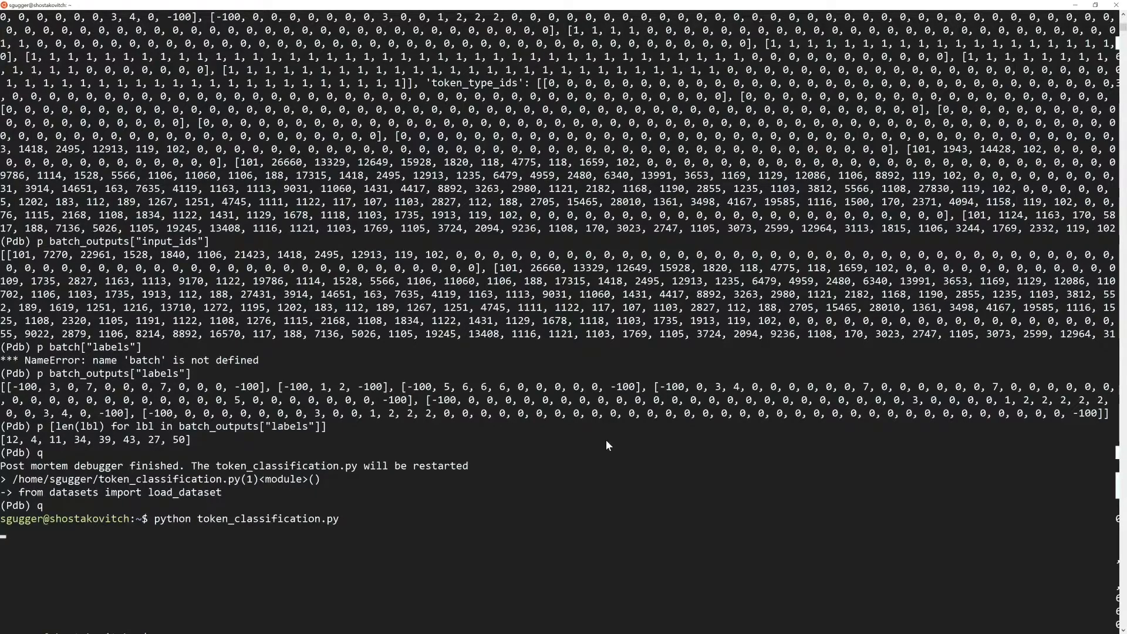
pyautogui.press('Return')
pyautogui.write('p features')
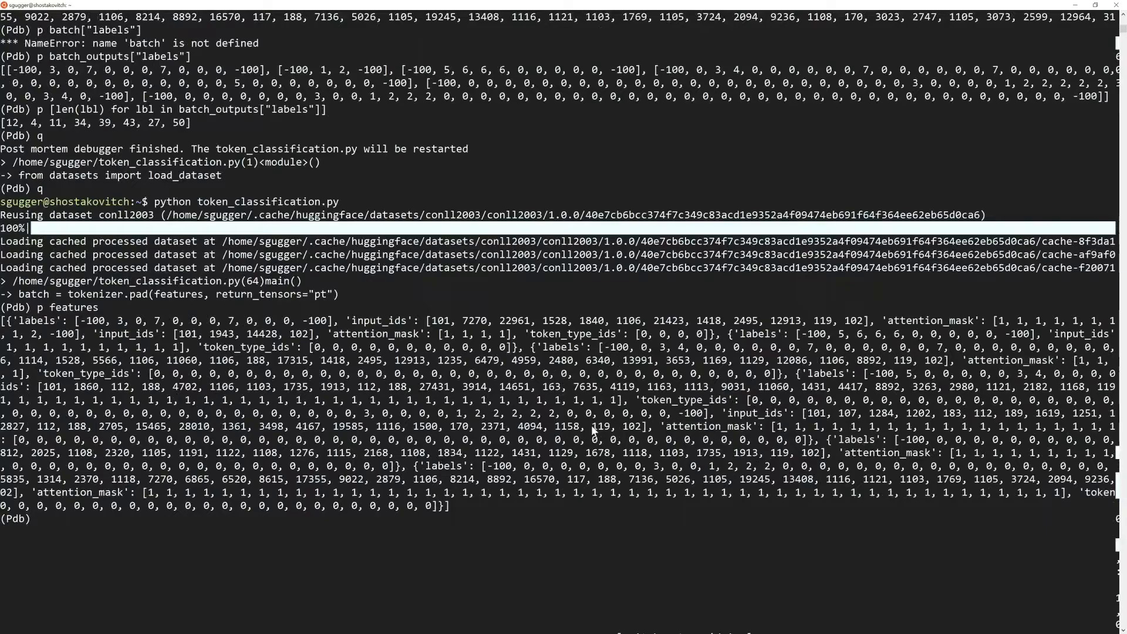
pyautogui.write('n')
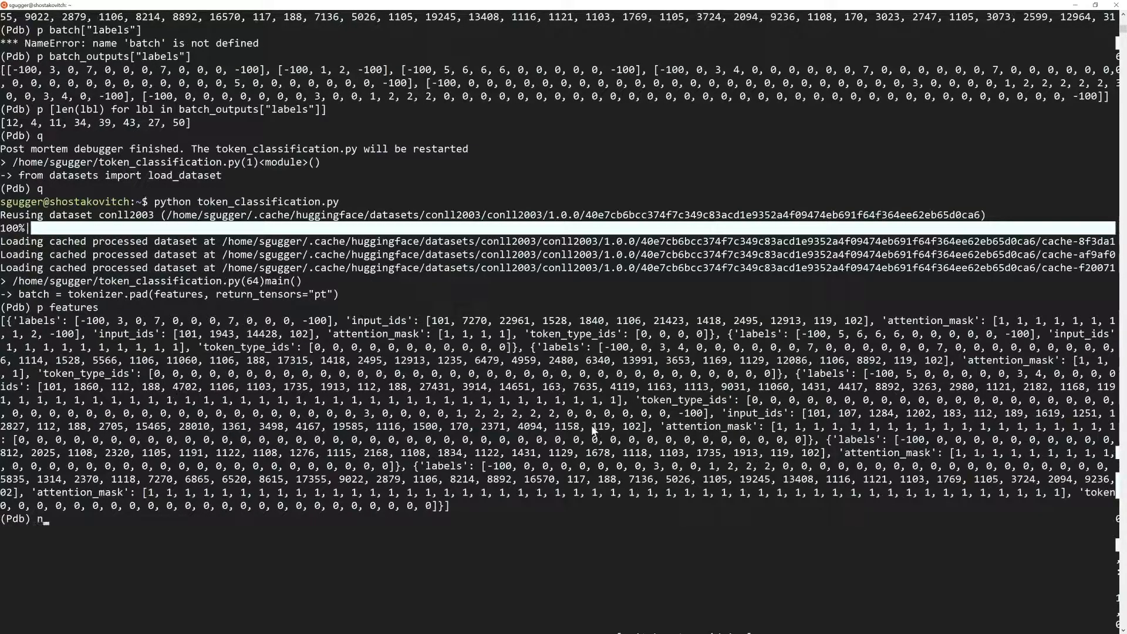